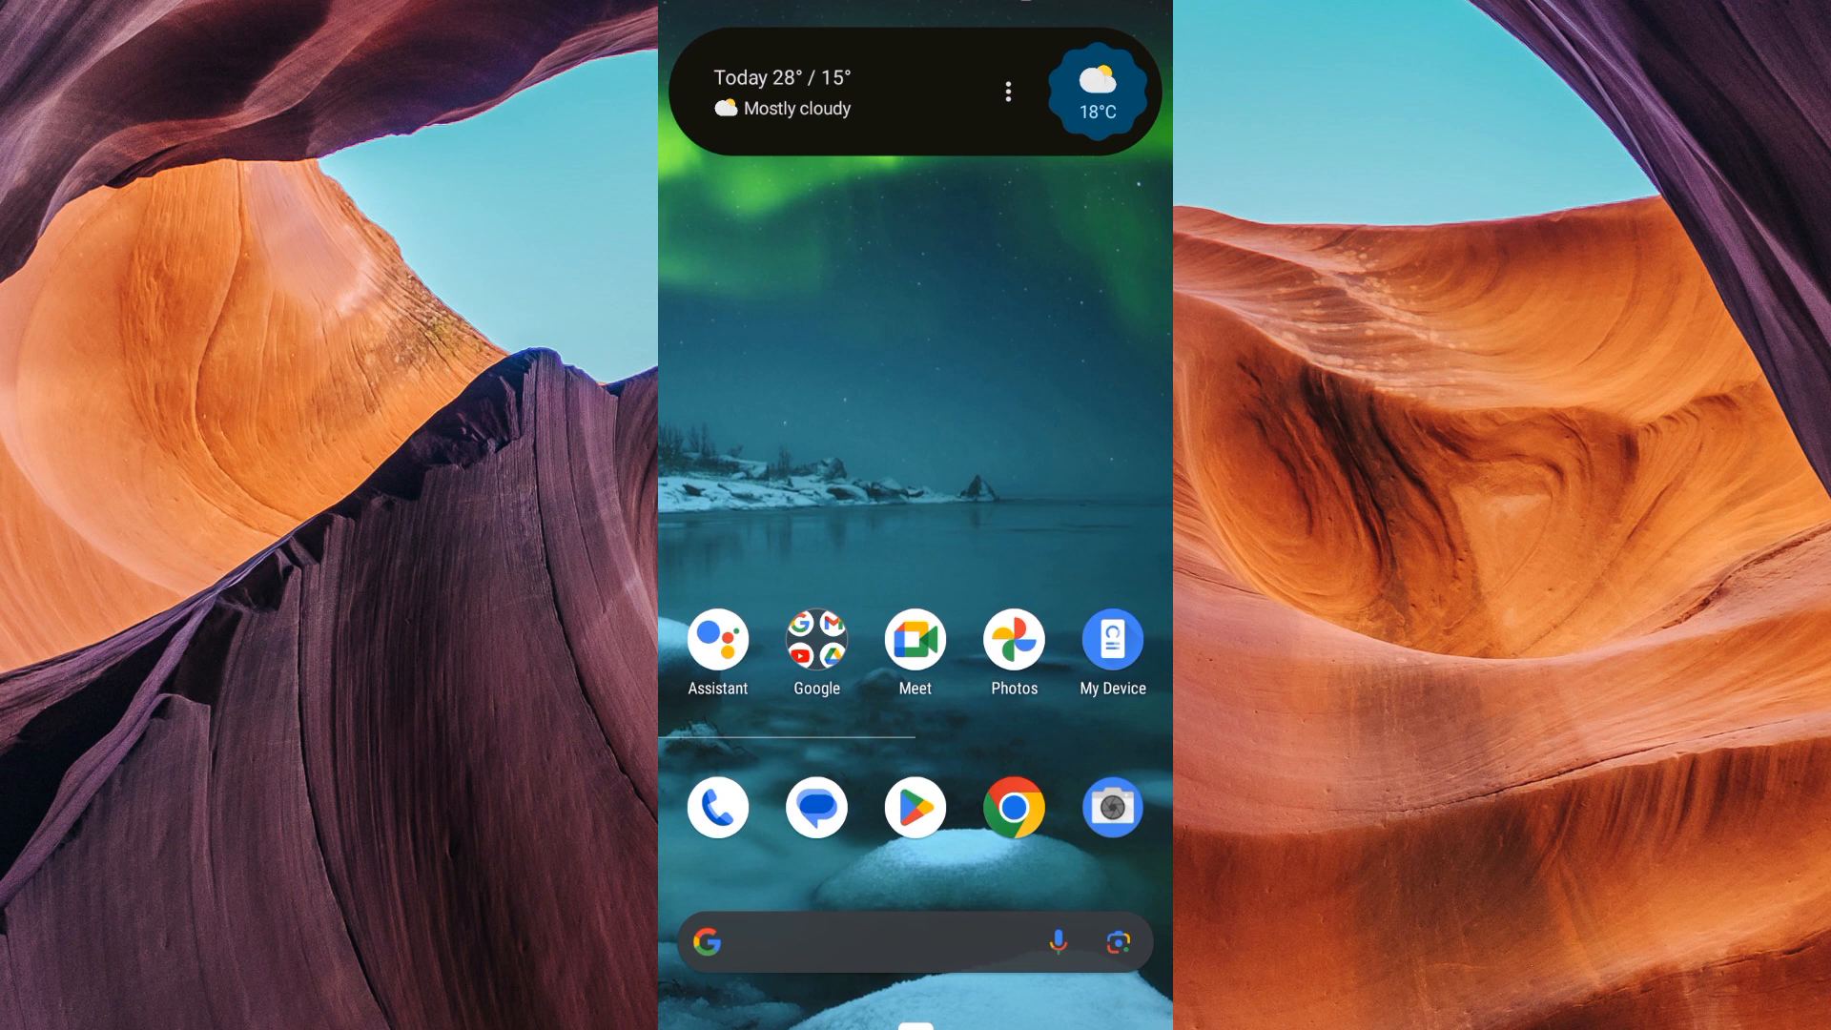
Step: Launch the Play Store from the home screen and reach the Subscriptions list
click(915, 805)
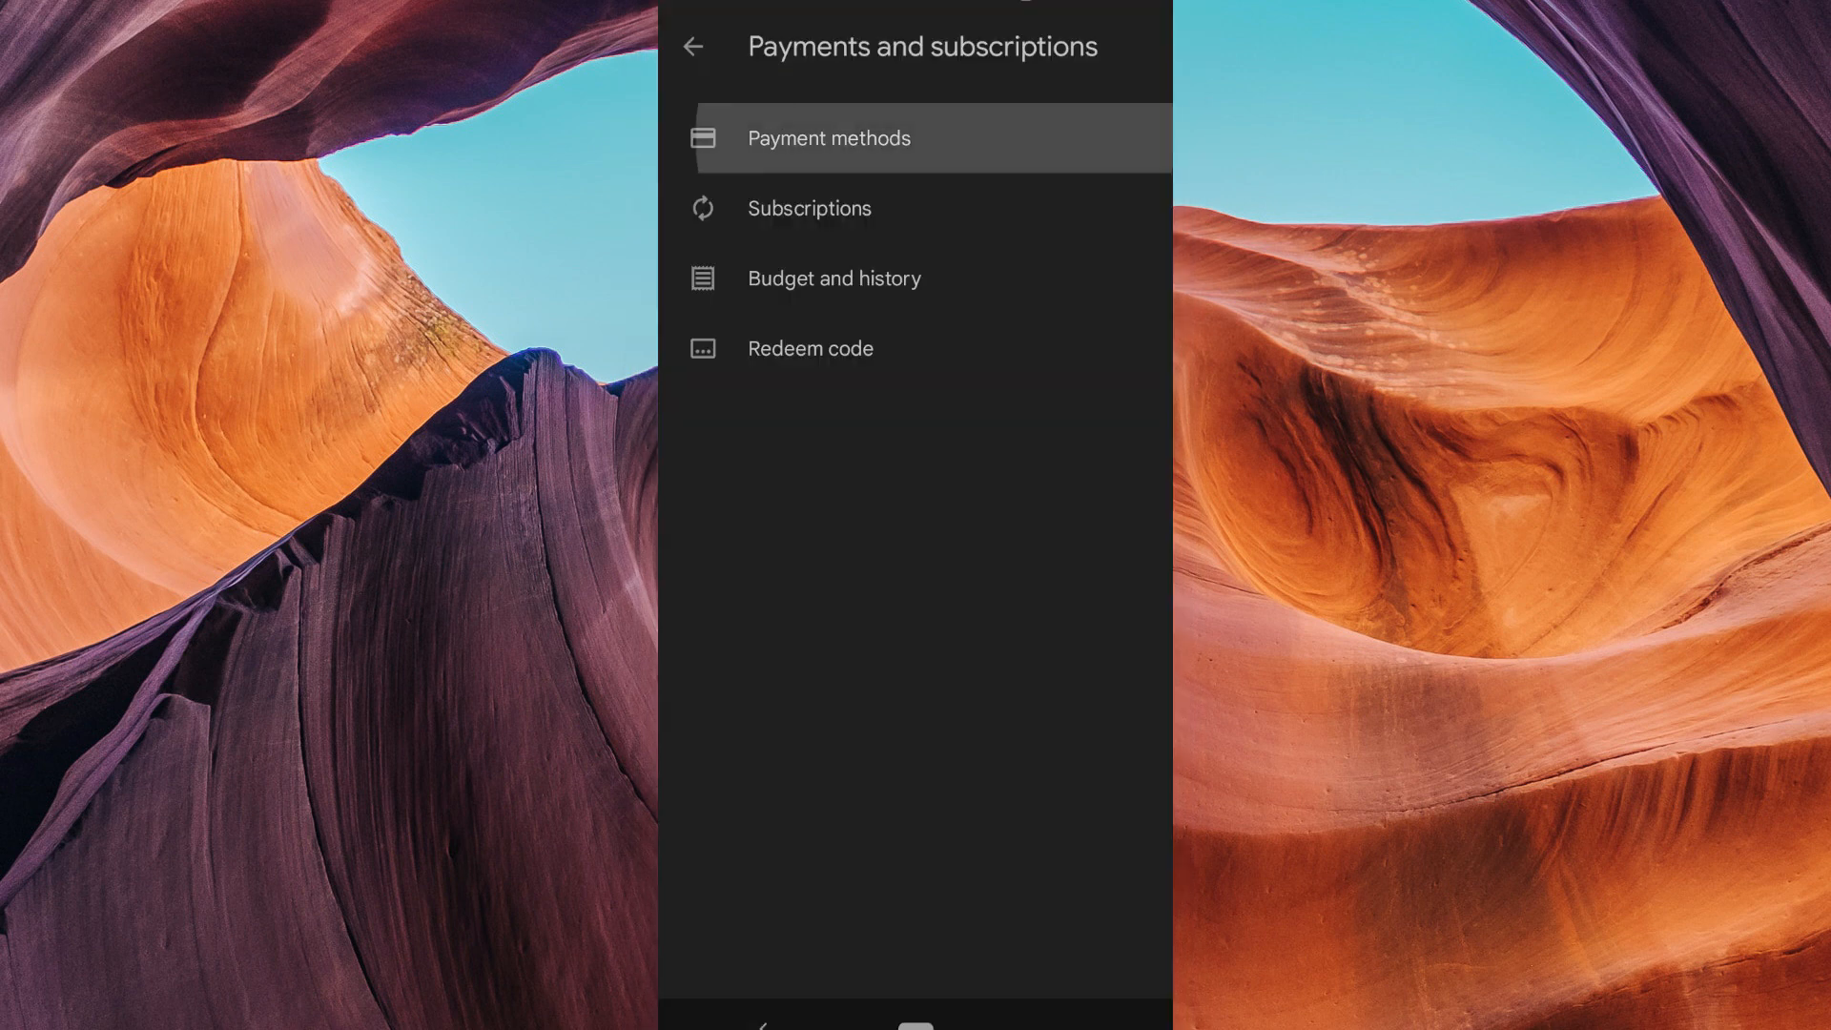
click(828, 138)
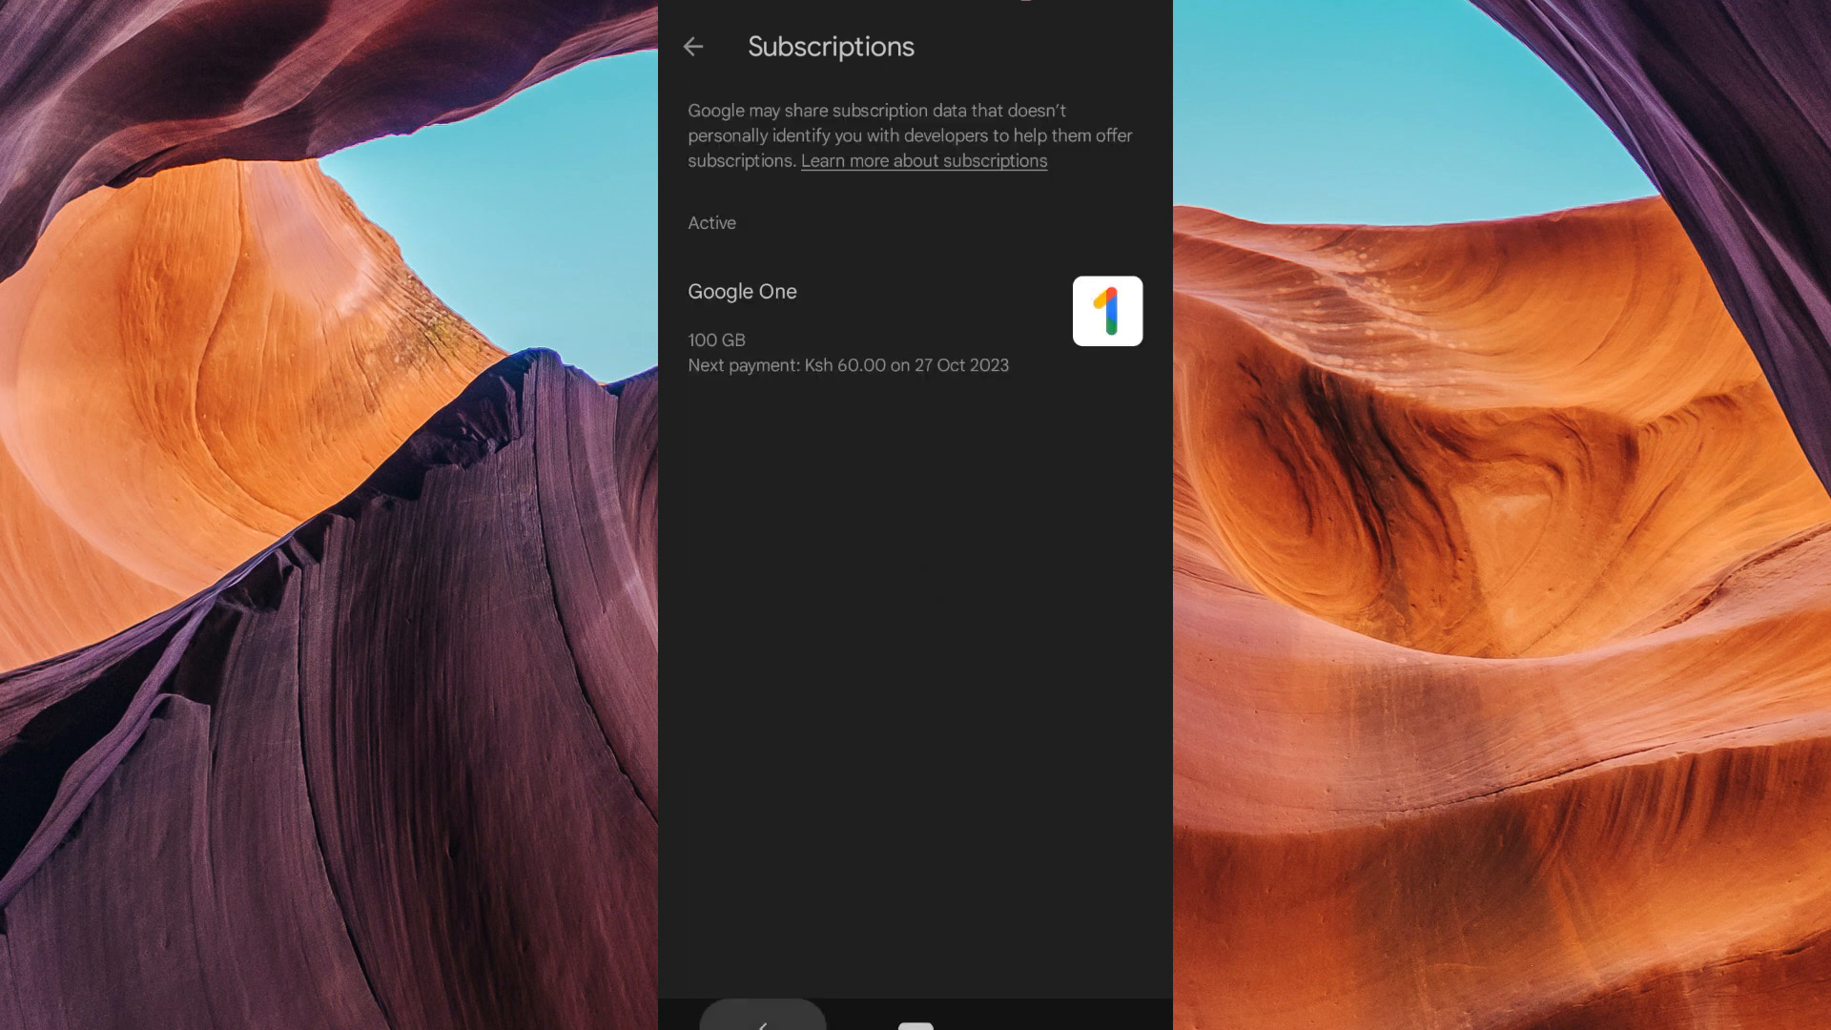
Step: Return to the Payments and subscriptions menu and start the Redeem code sheet
click(698, 46)
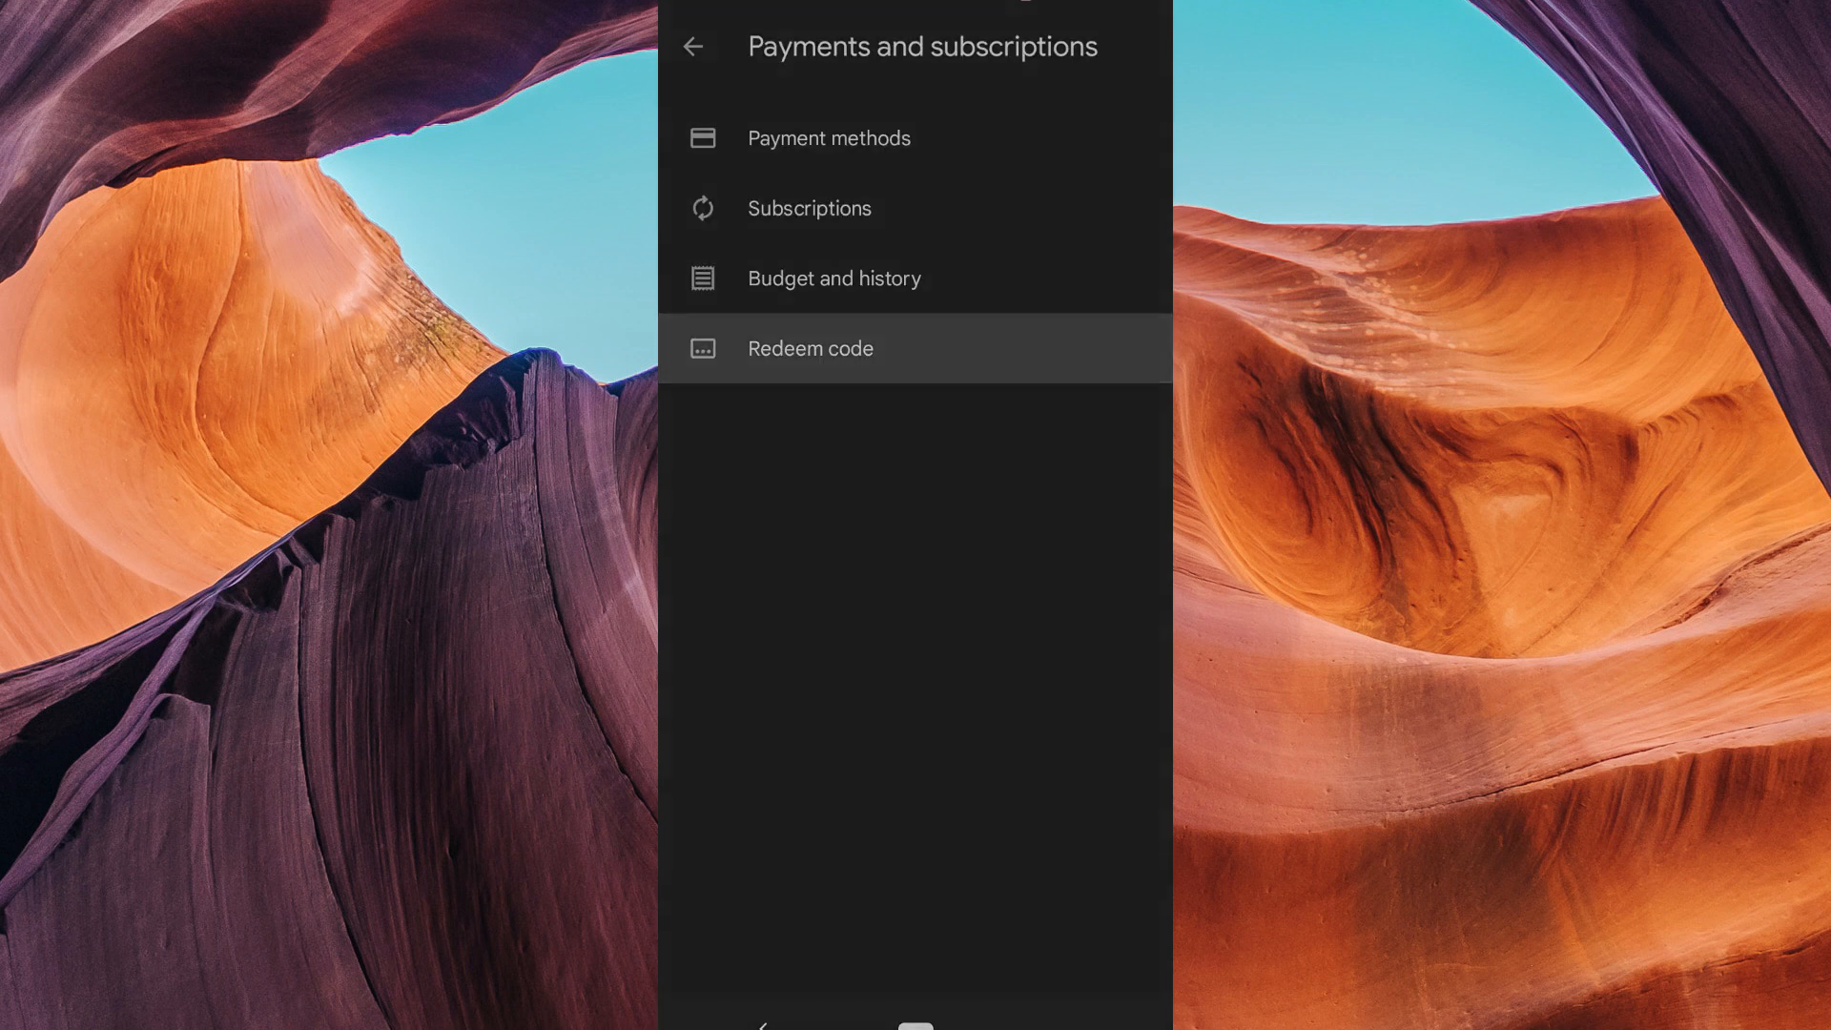
click(811, 347)
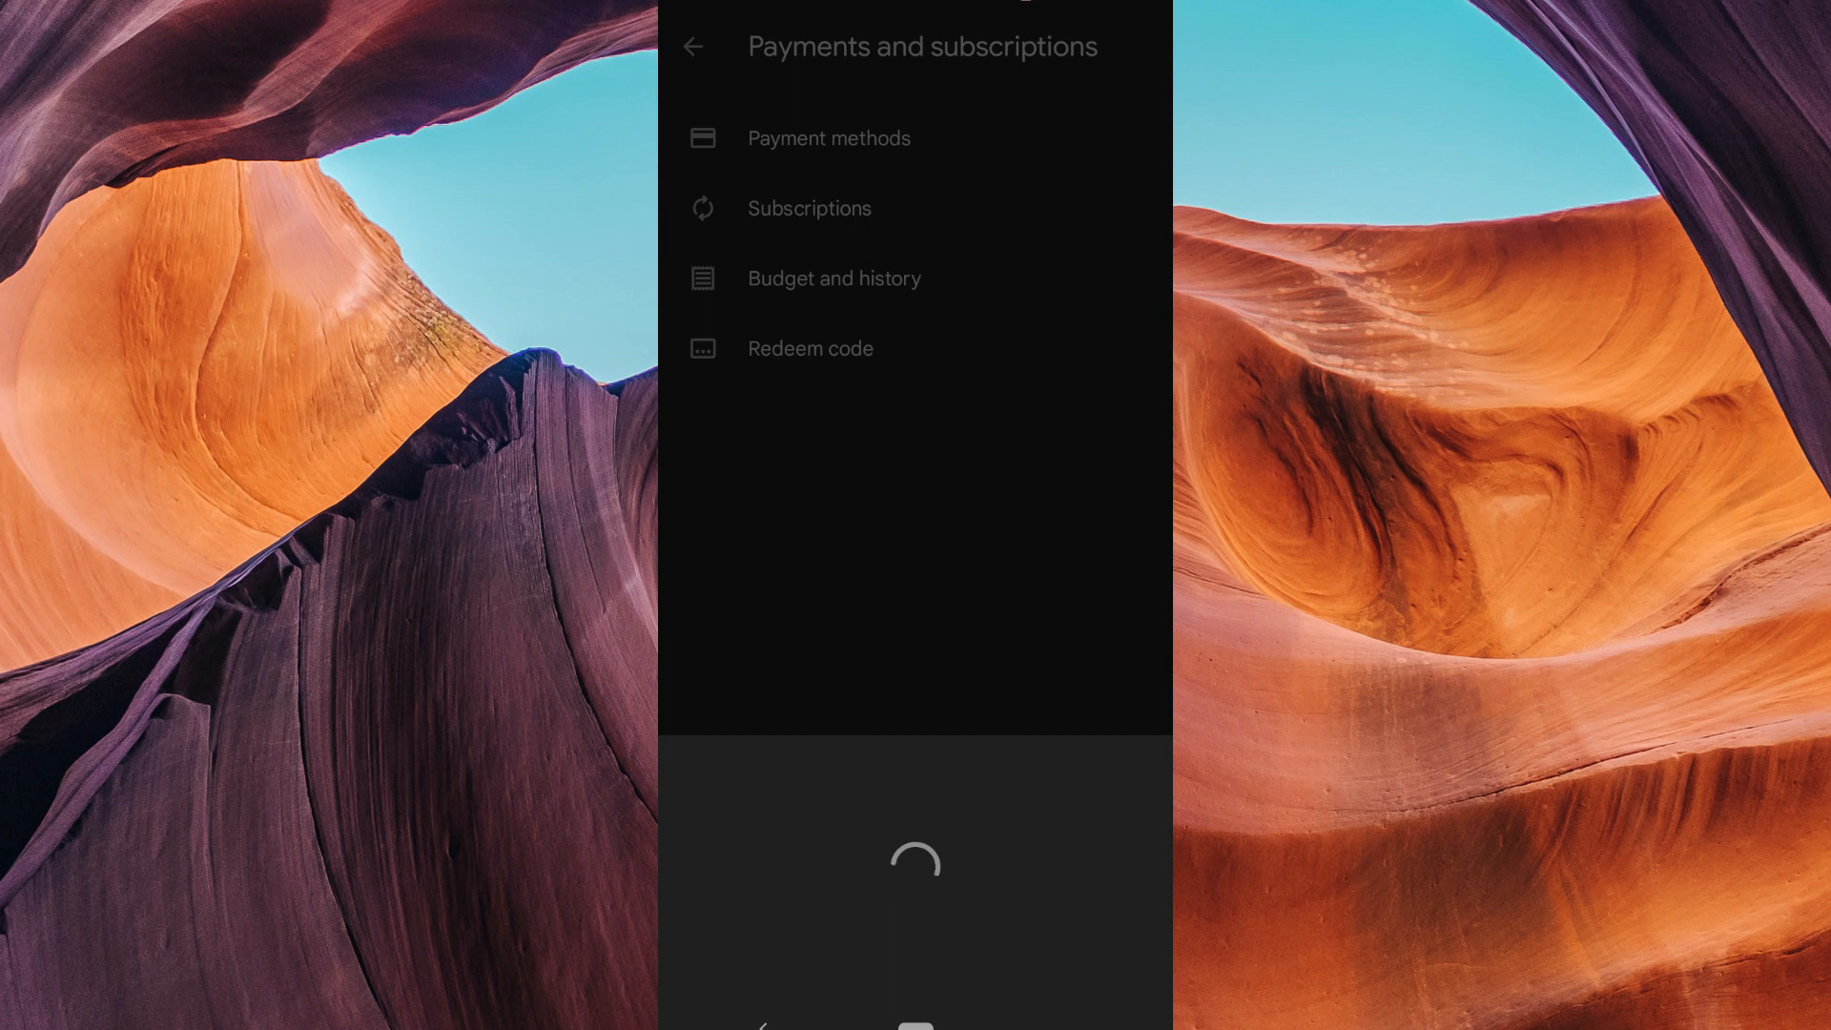
click(811, 348)
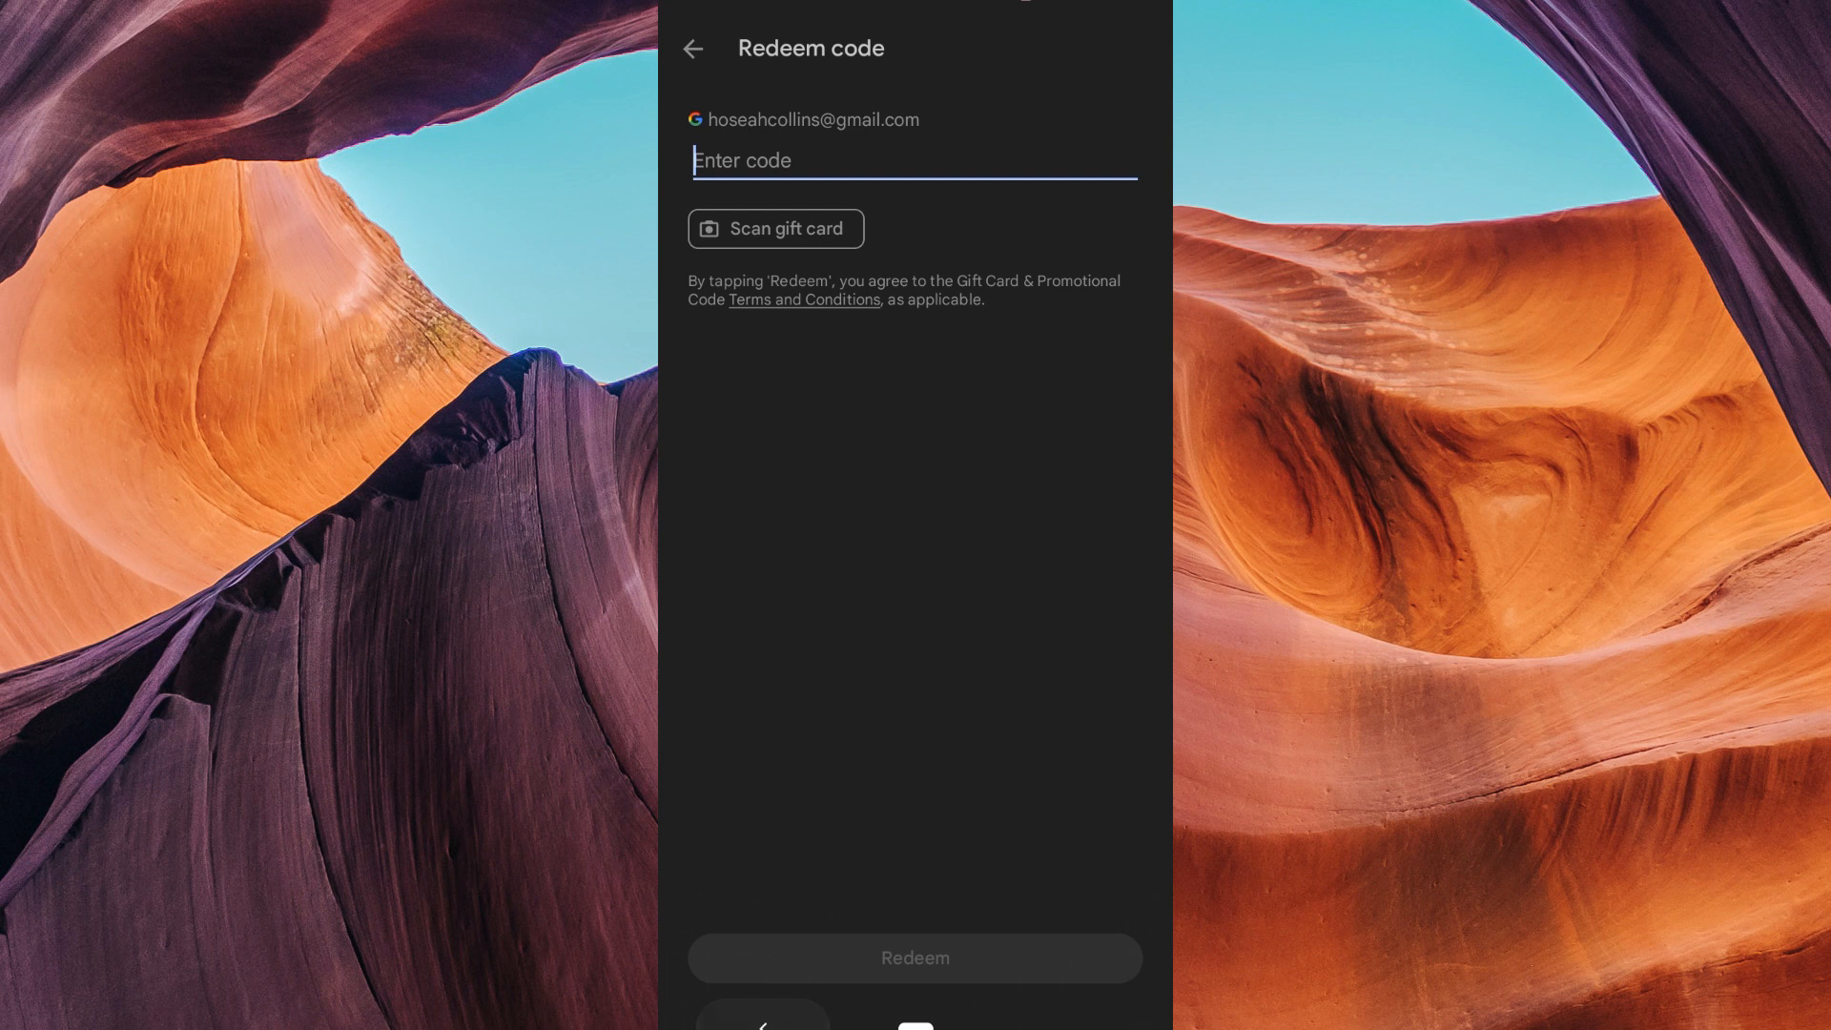
click(696, 49)
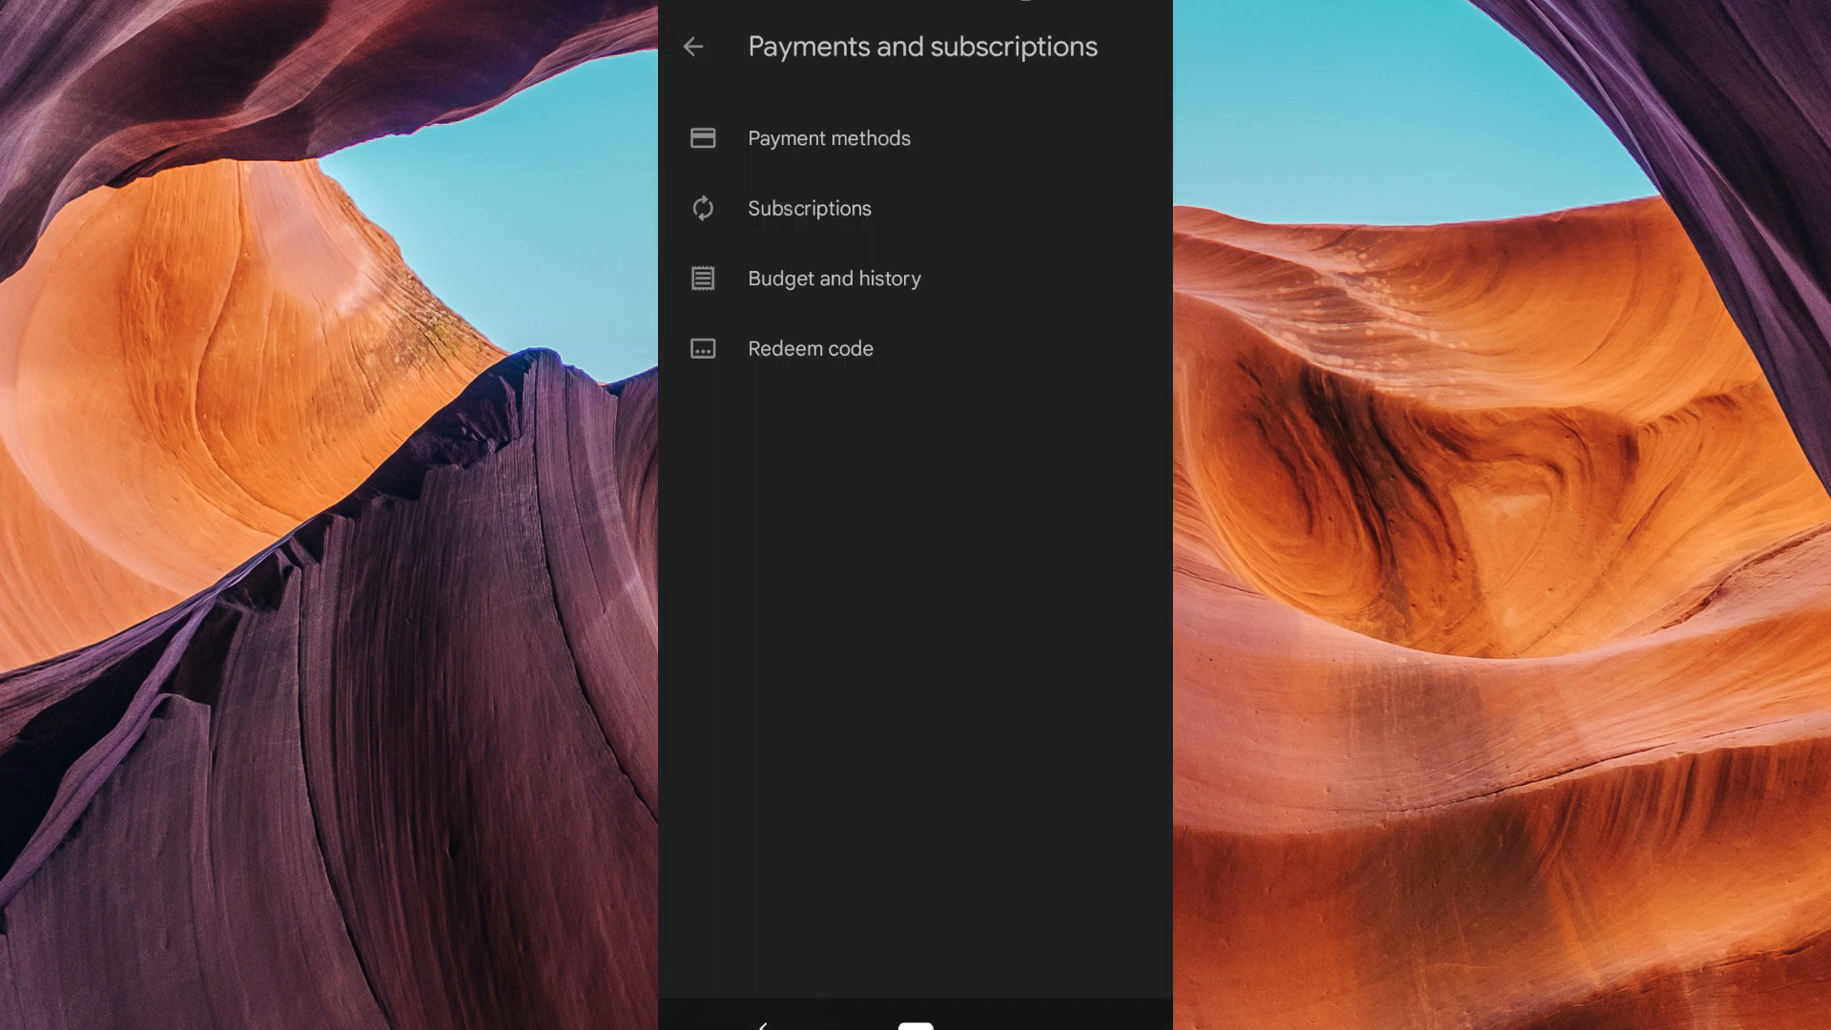